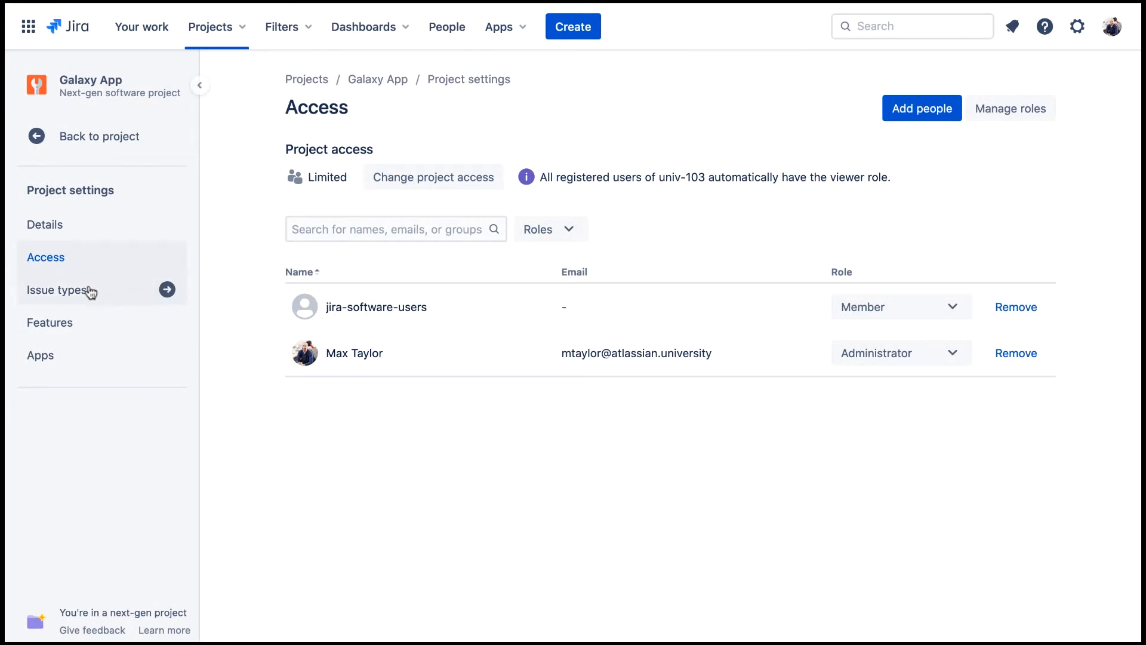
# Step: Open the Galaxy App project's Issue types settings to show the Task field layout
pyautogui.click(58, 290)
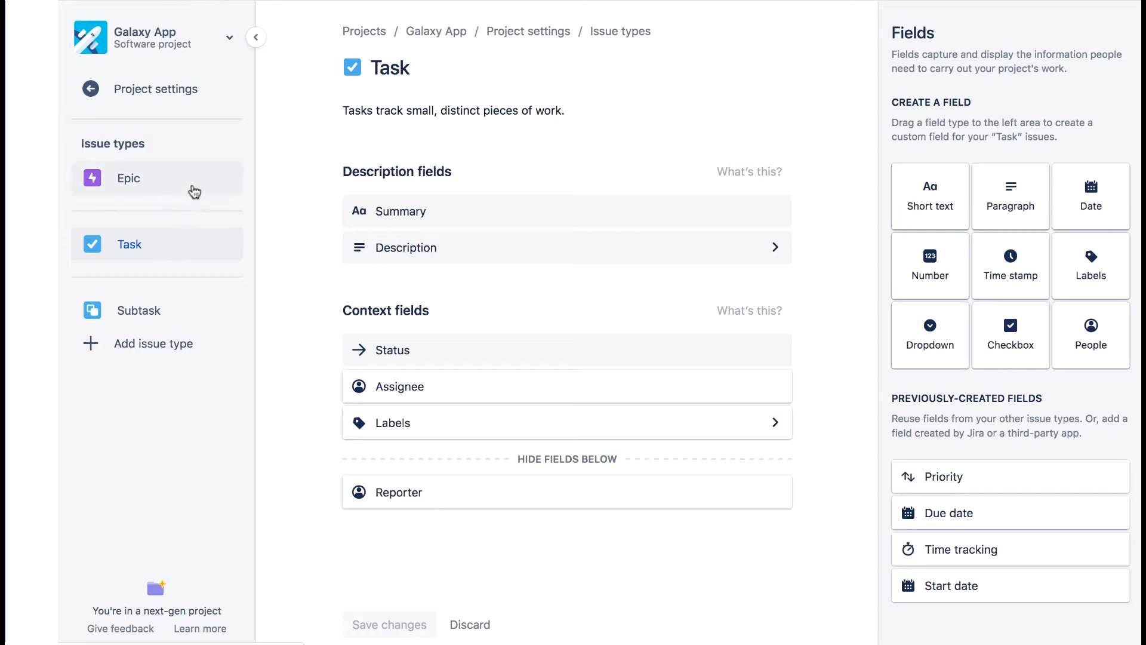
pyautogui.moveTo(208, 310)
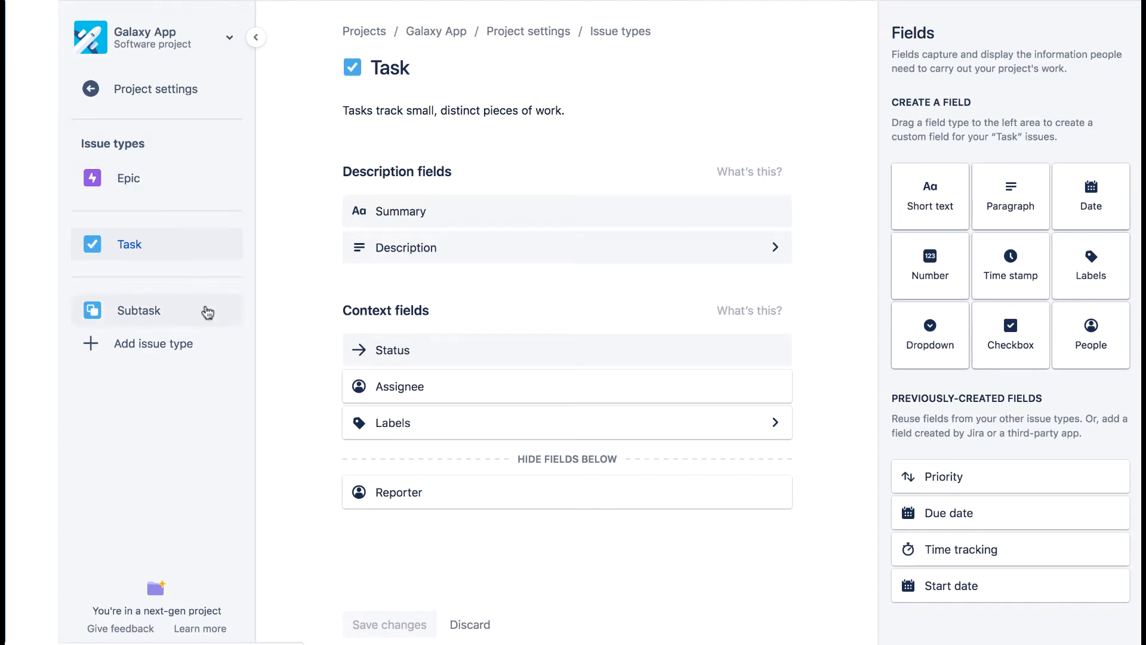
pyautogui.moveTo(207, 310)
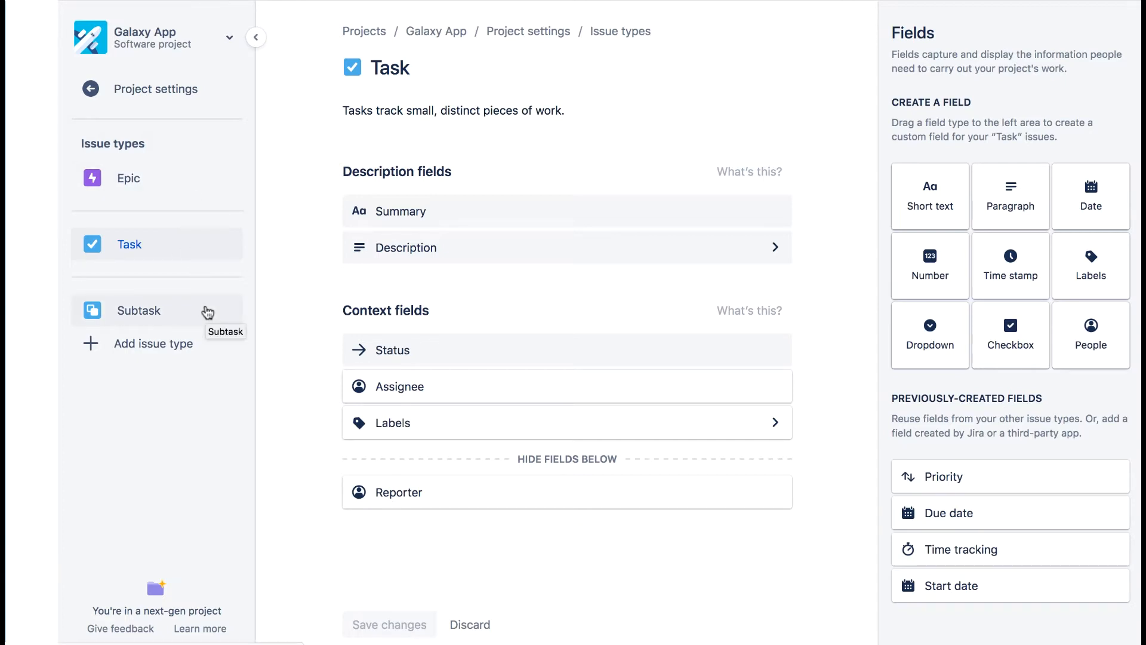
pyautogui.moveTo(202, 326)
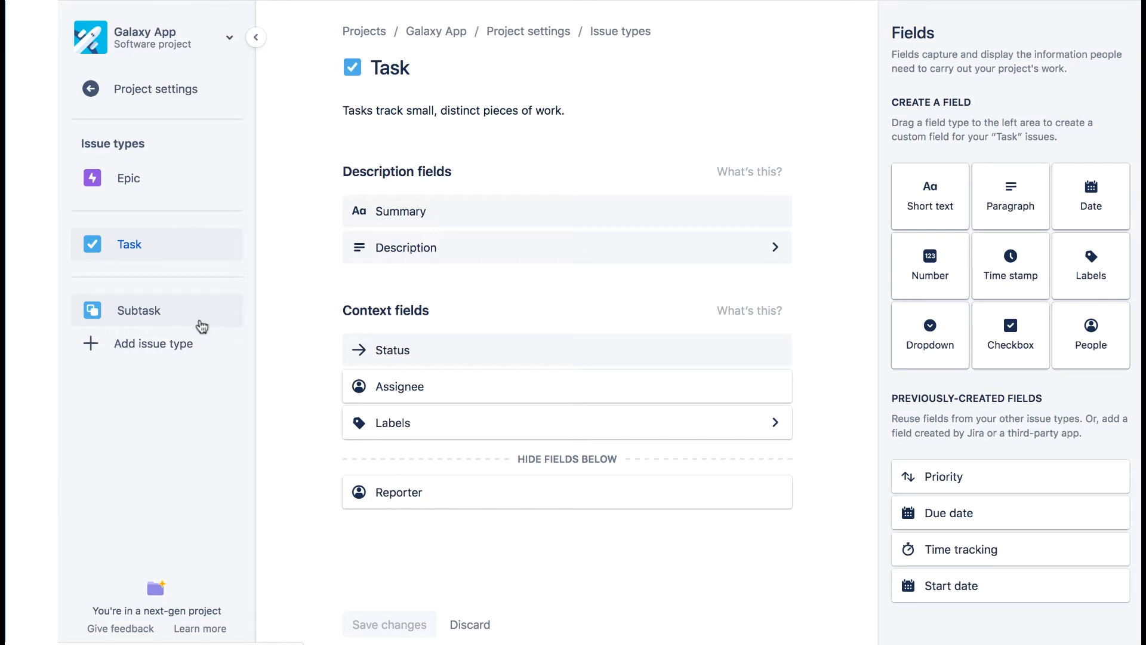
# Step: Add the suggested Bug issue type and view its default field layout
pyautogui.click(153, 344)
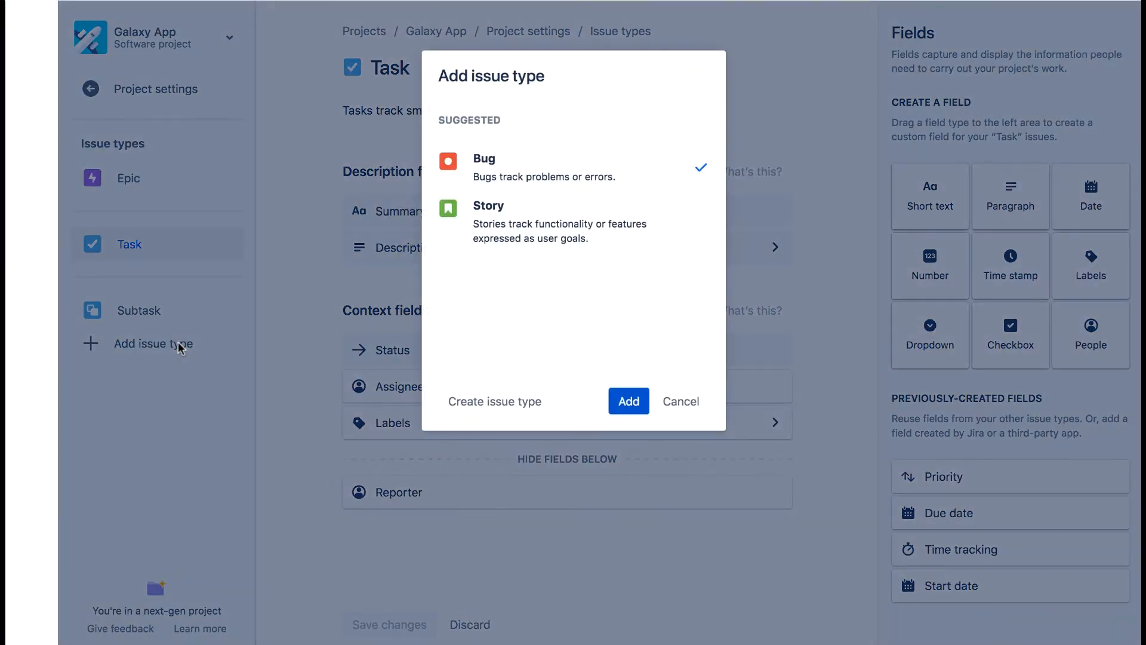
pyautogui.moveTo(654, 173)
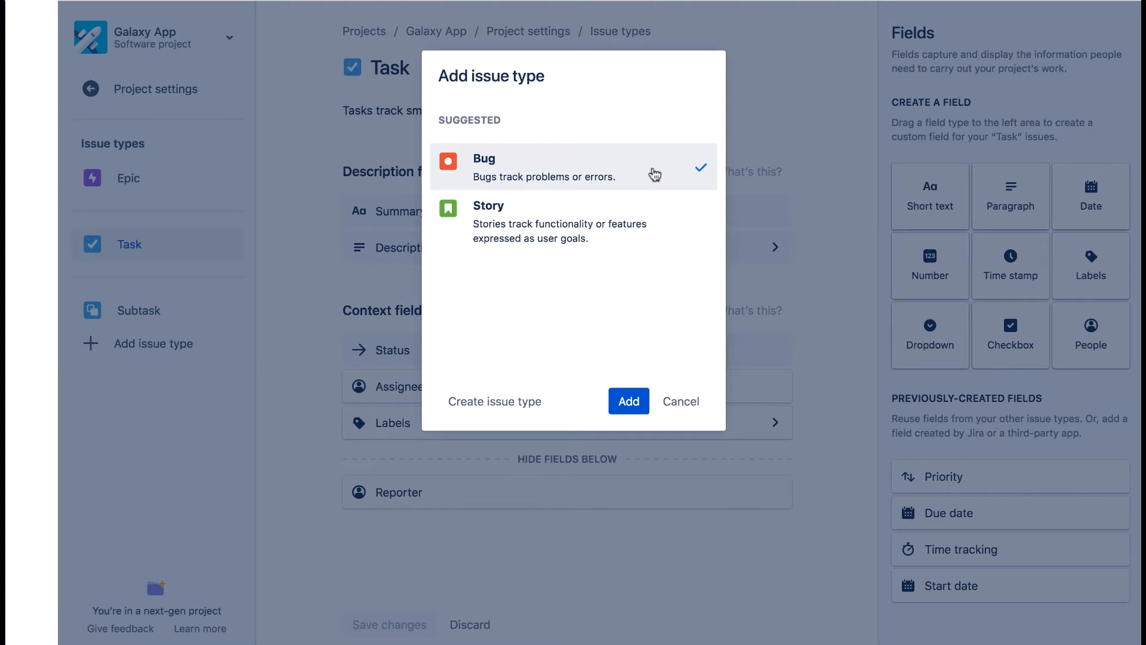
pyautogui.moveTo(651, 183)
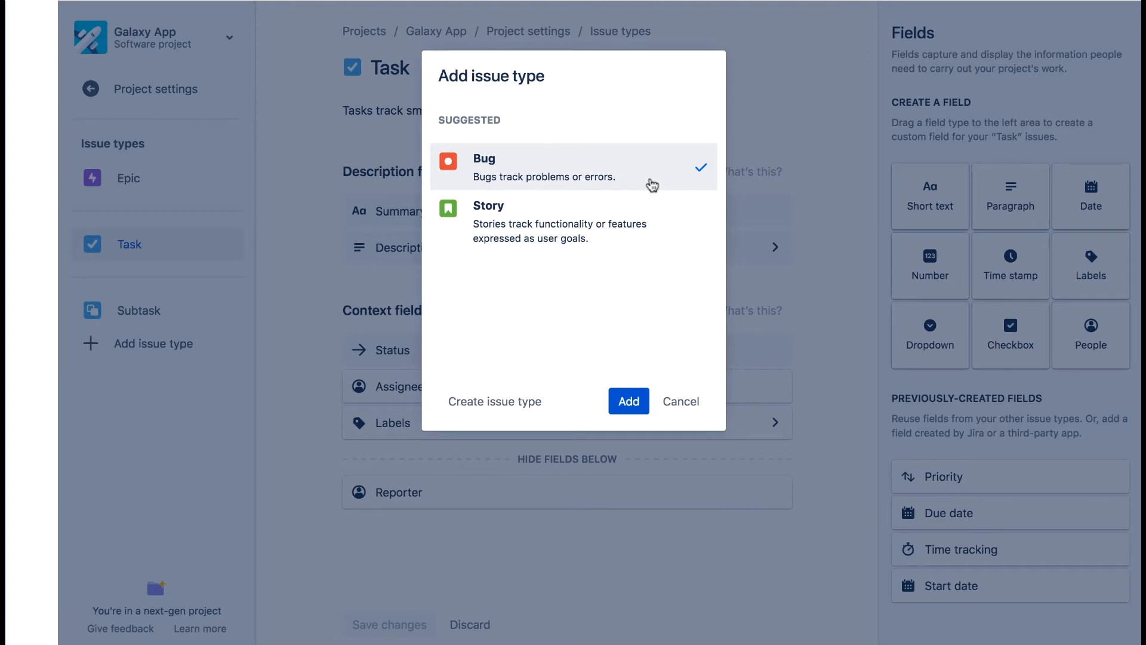
pyautogui.click(627, 401)
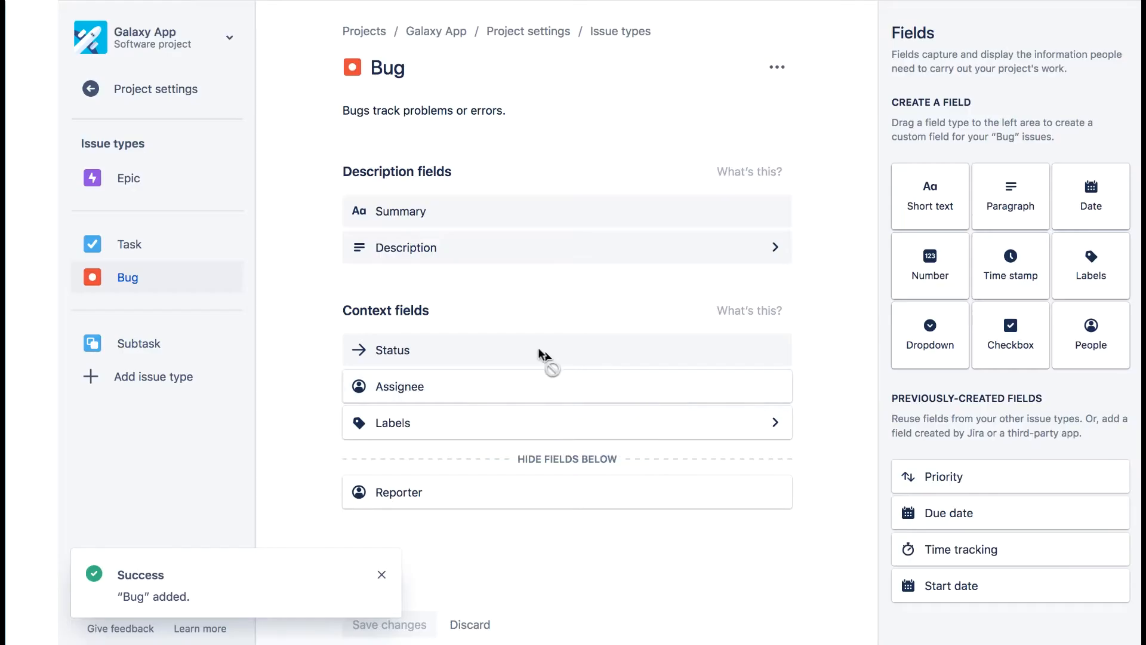
pyautogui.moveTo(237, 284)
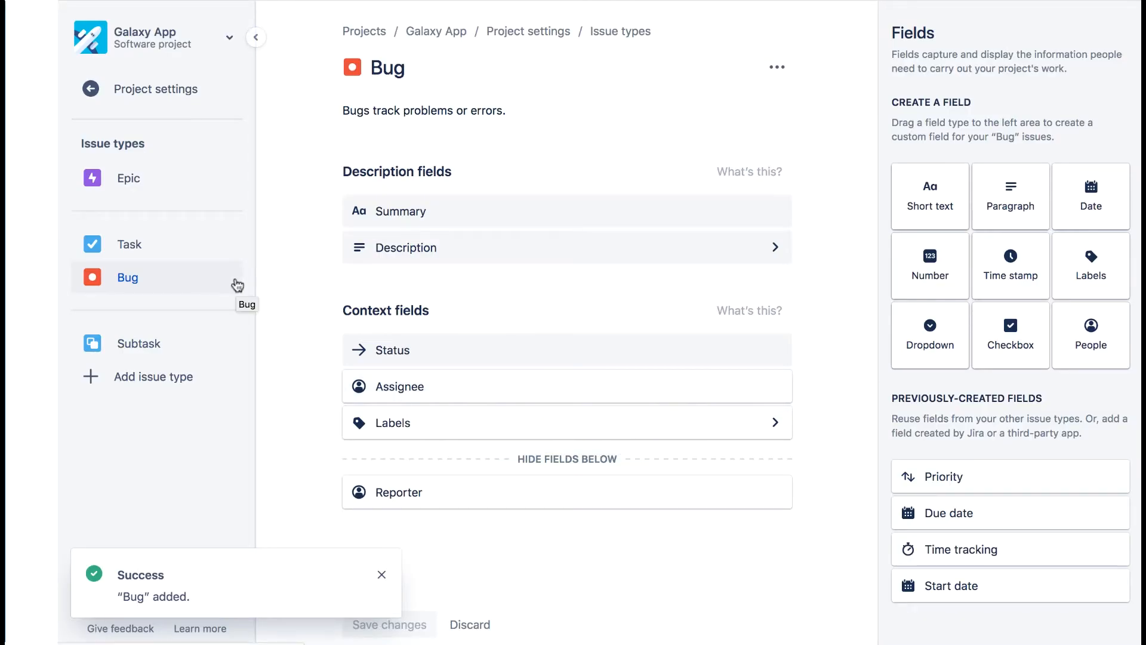
pyautogui.click(381, 575)
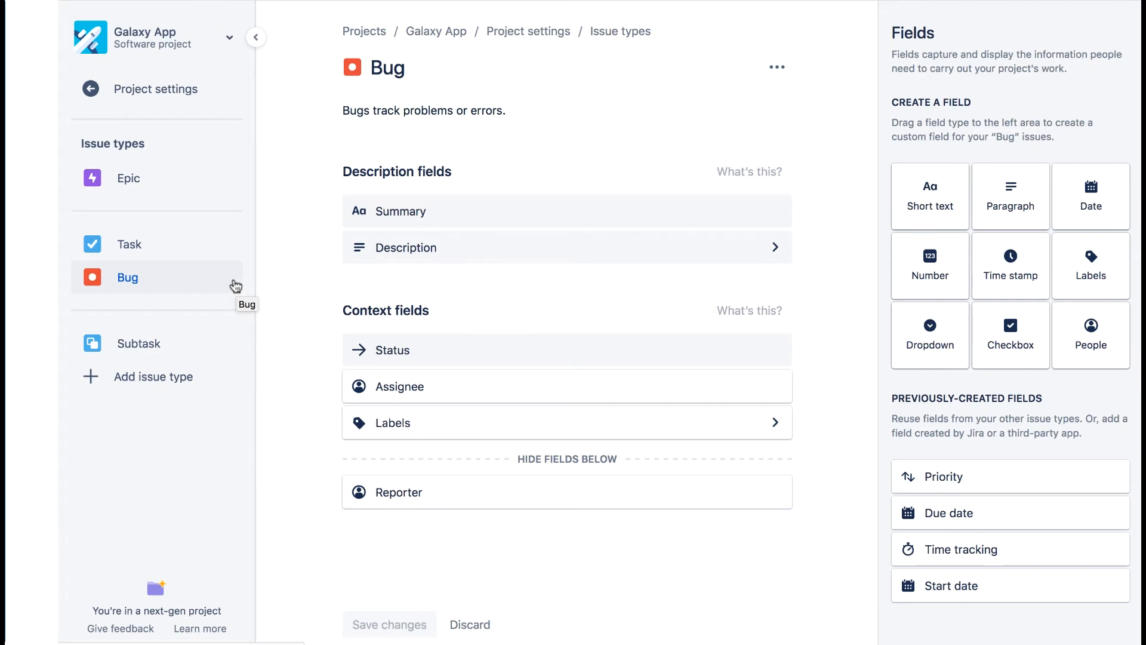
# Step: Draft a custom issue type 'Document' described as 'An update to the documentation'
pyautogui.click(153, 376)
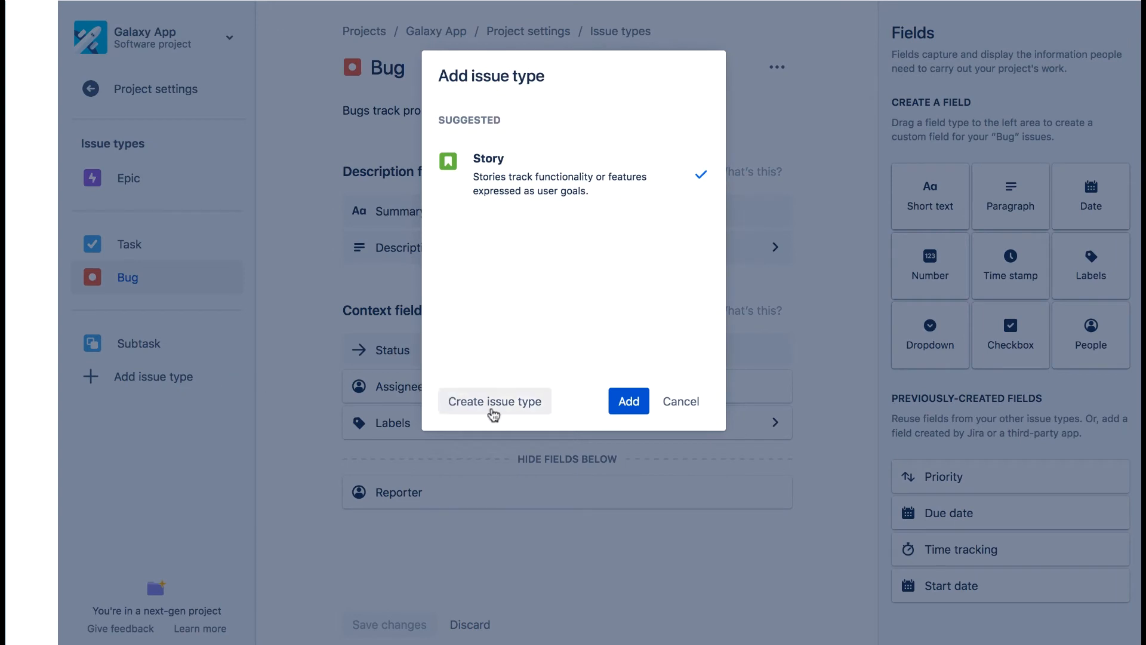
pyautogui.click(495, 400)
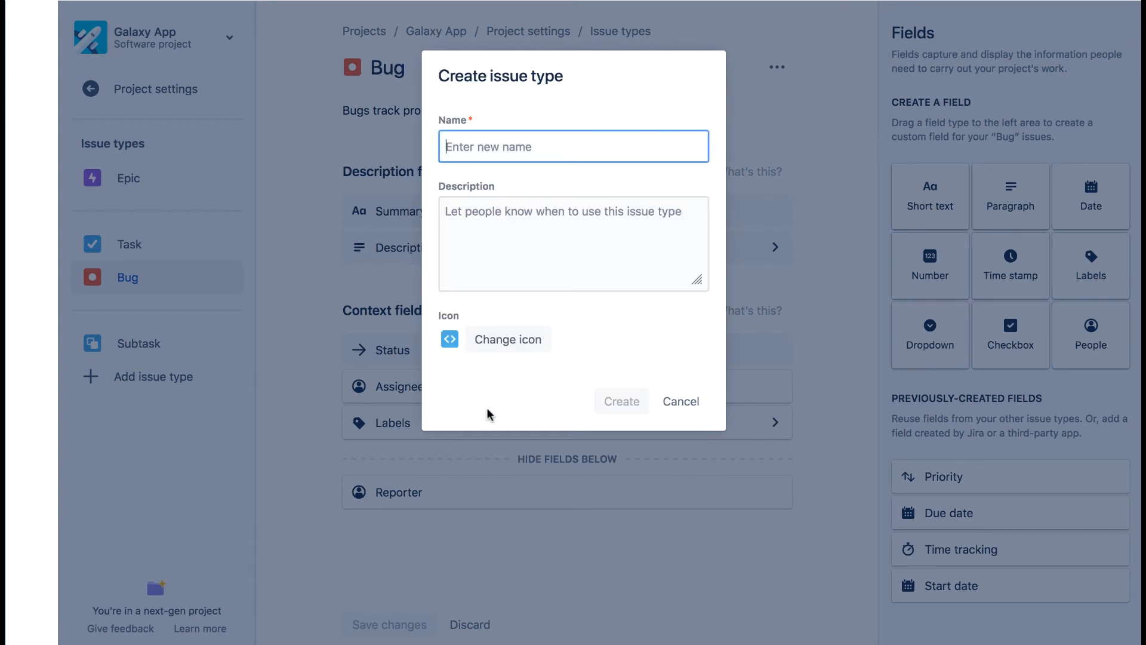
pyautogui.write('Document')
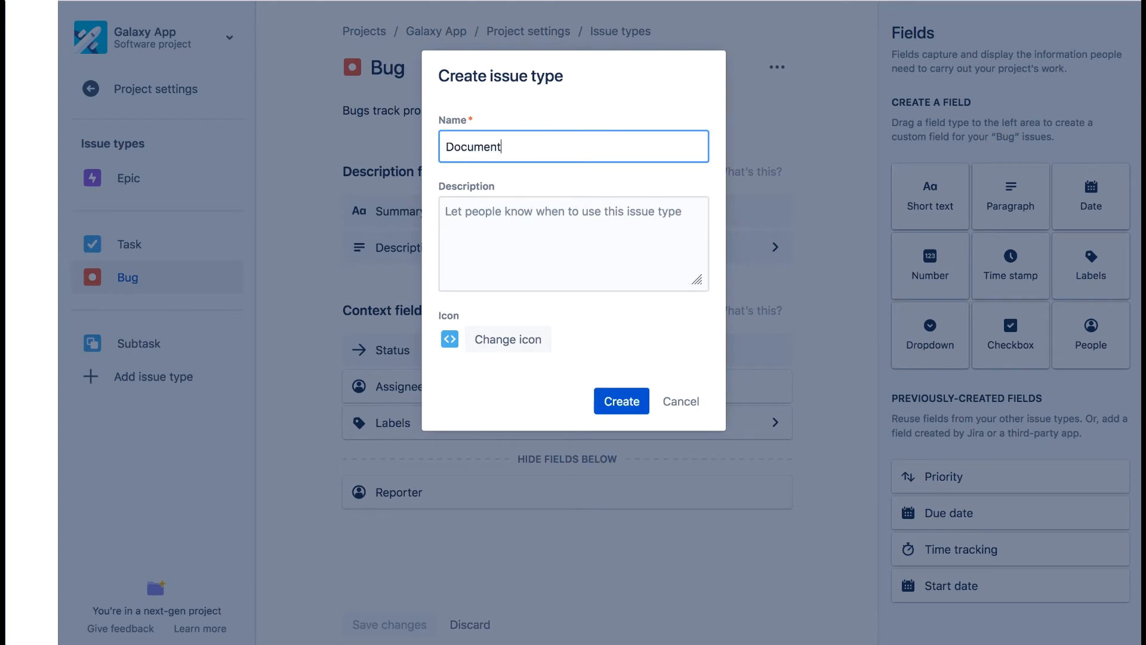
pyautogui.write('An')
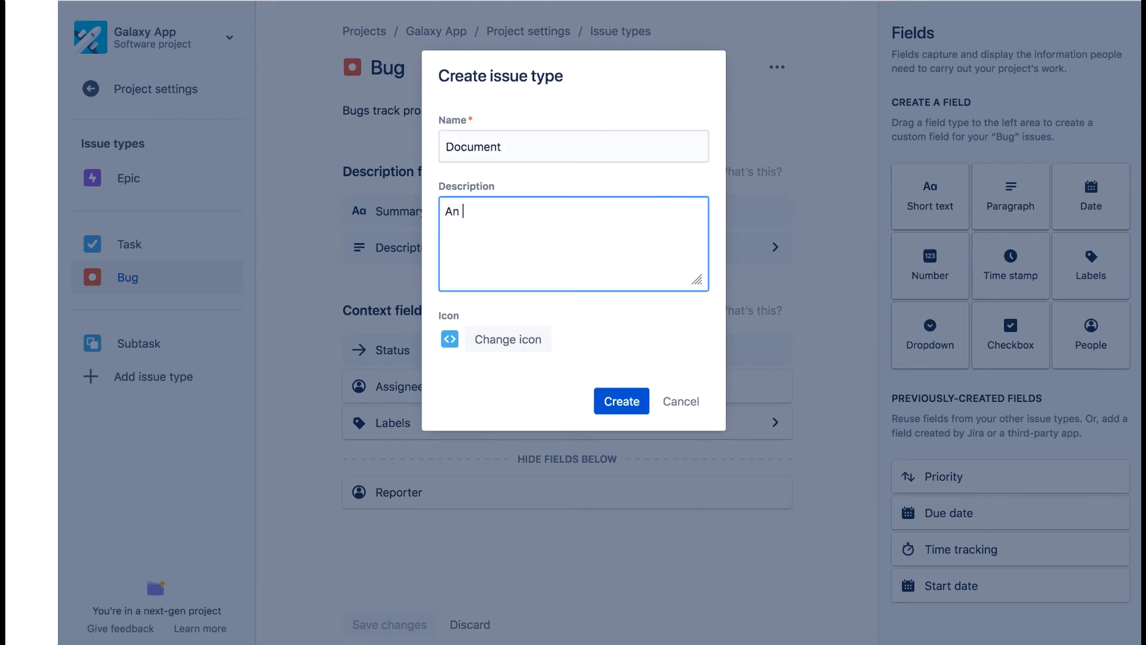
pyautogui.write('update to the documentation')
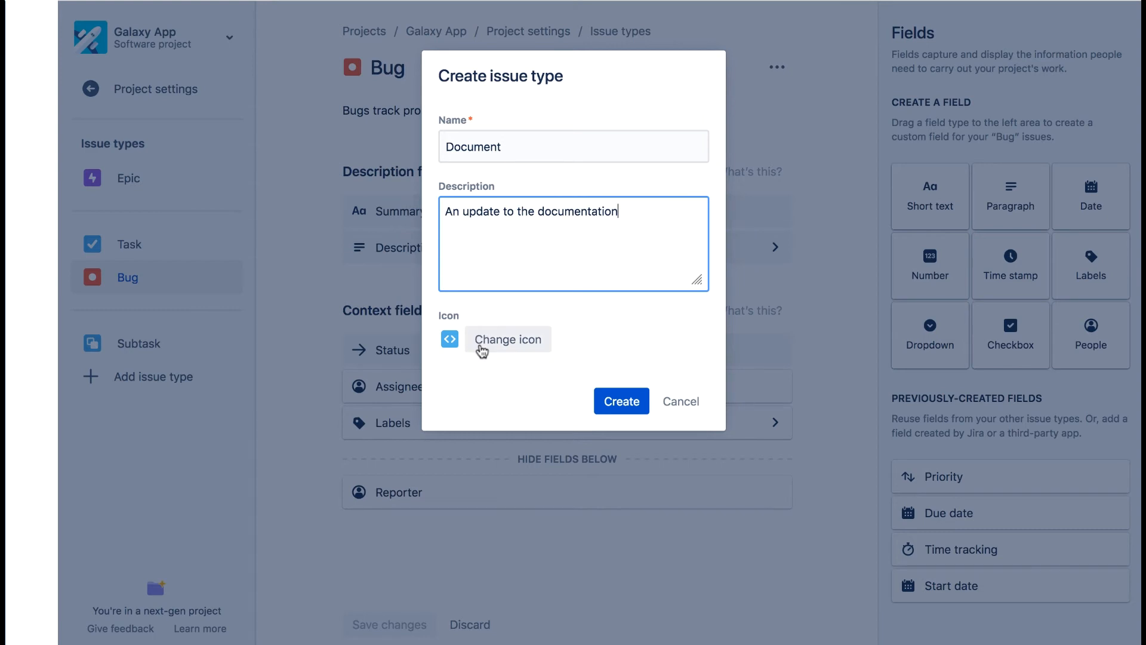
# Step: Give Document the purple text-lines icon and create the issue type
pyautogui.click(507, 338)
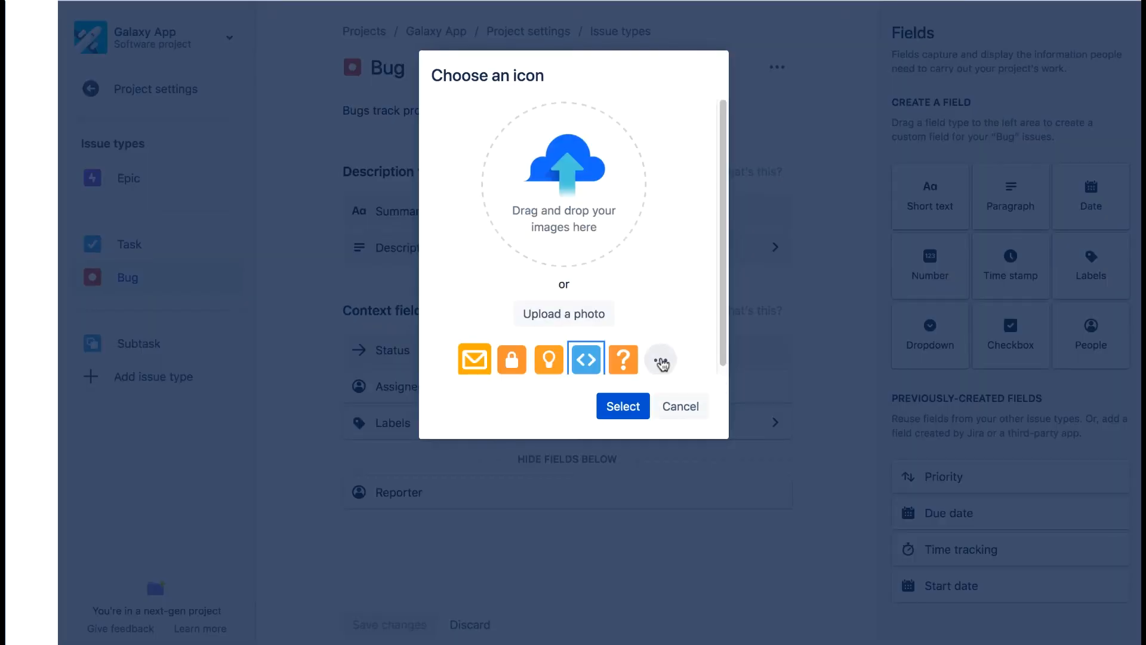
pyautogui.click(660, 359)
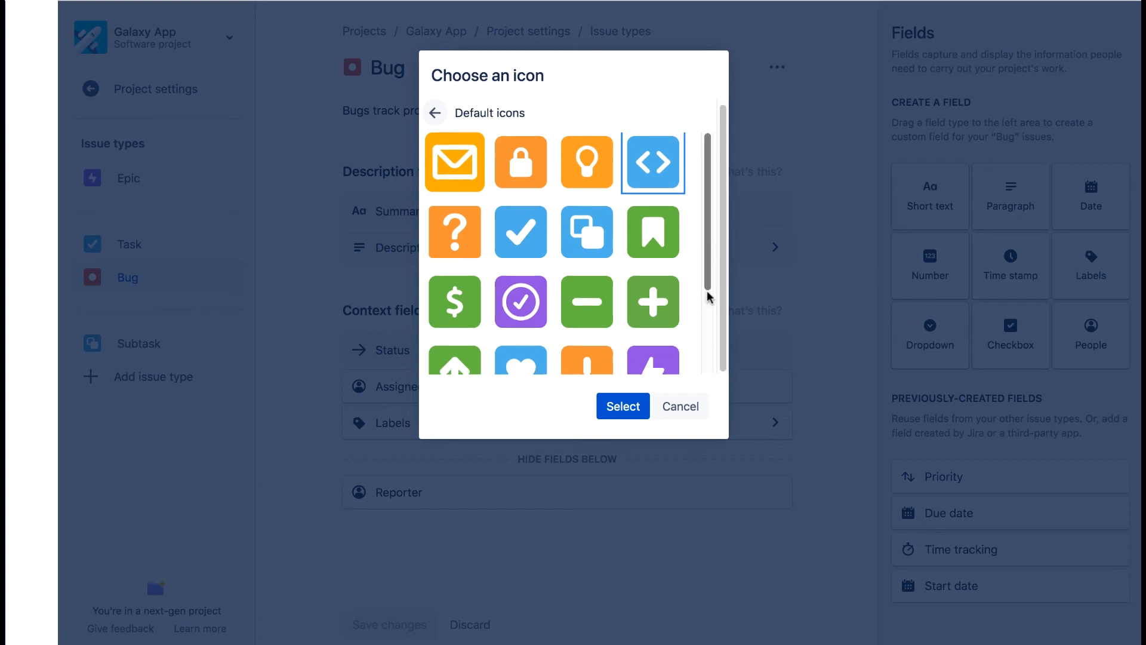
pyautogui.scroll(-3)
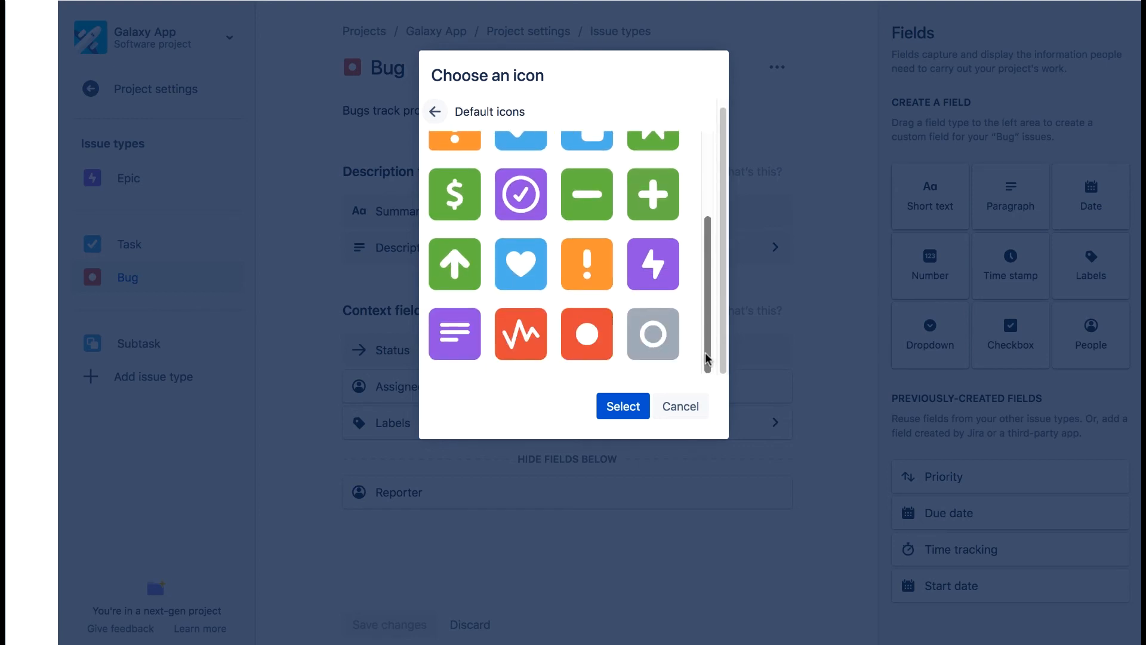
pyautogui.click(454, 334)
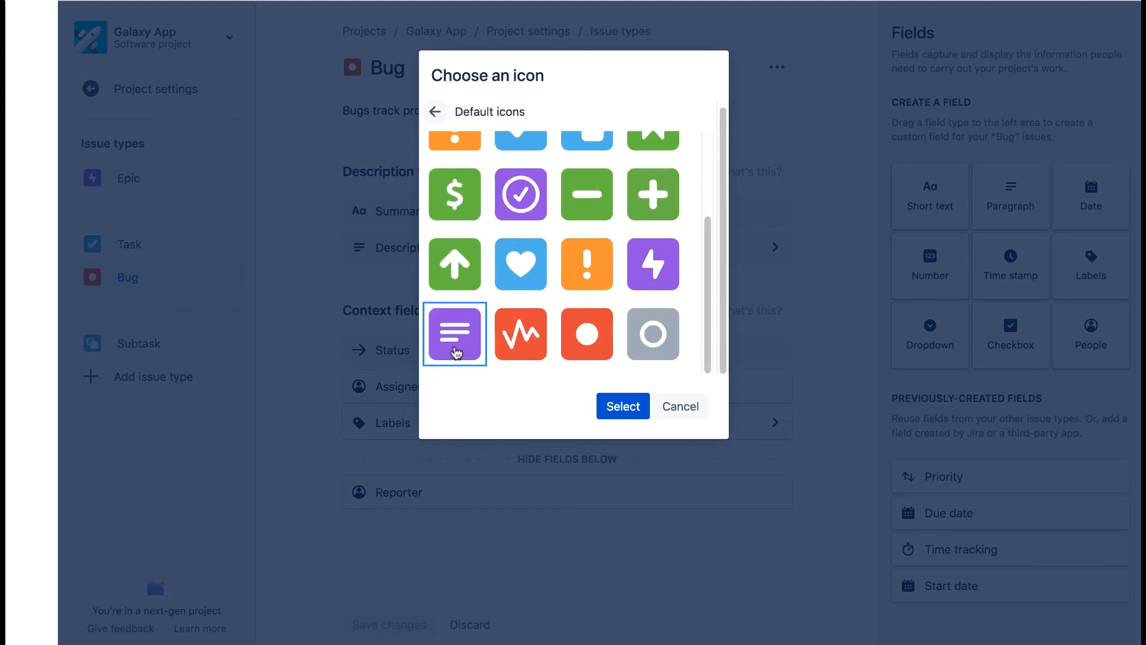
pyautogui.click(623, 406)
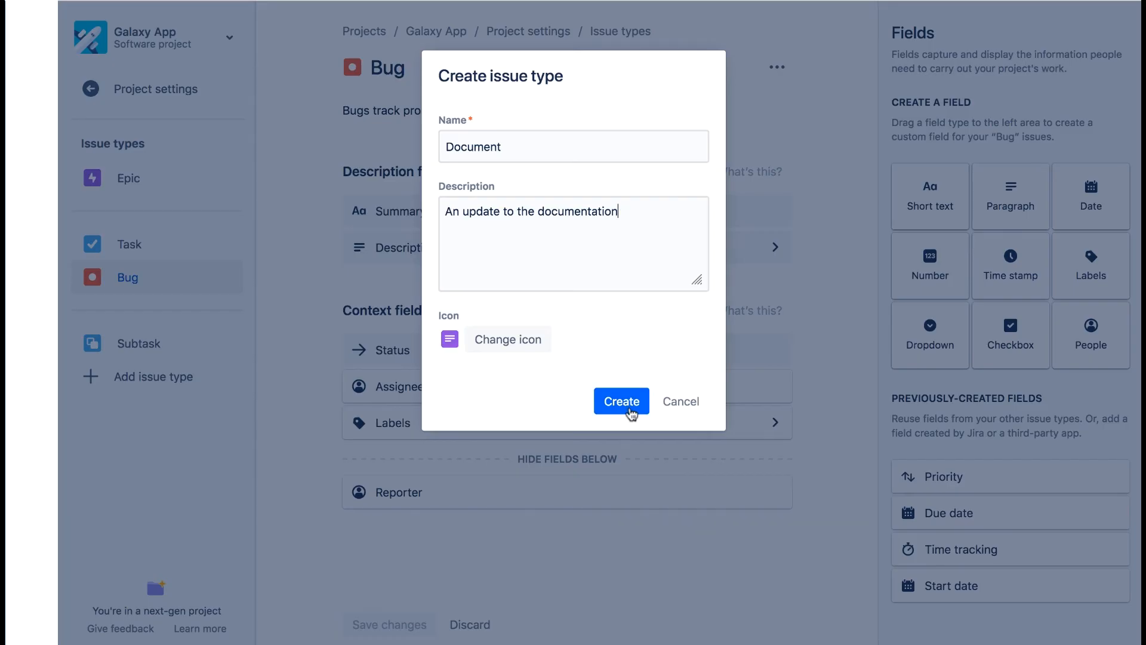
pyautogui.click(620, 400)
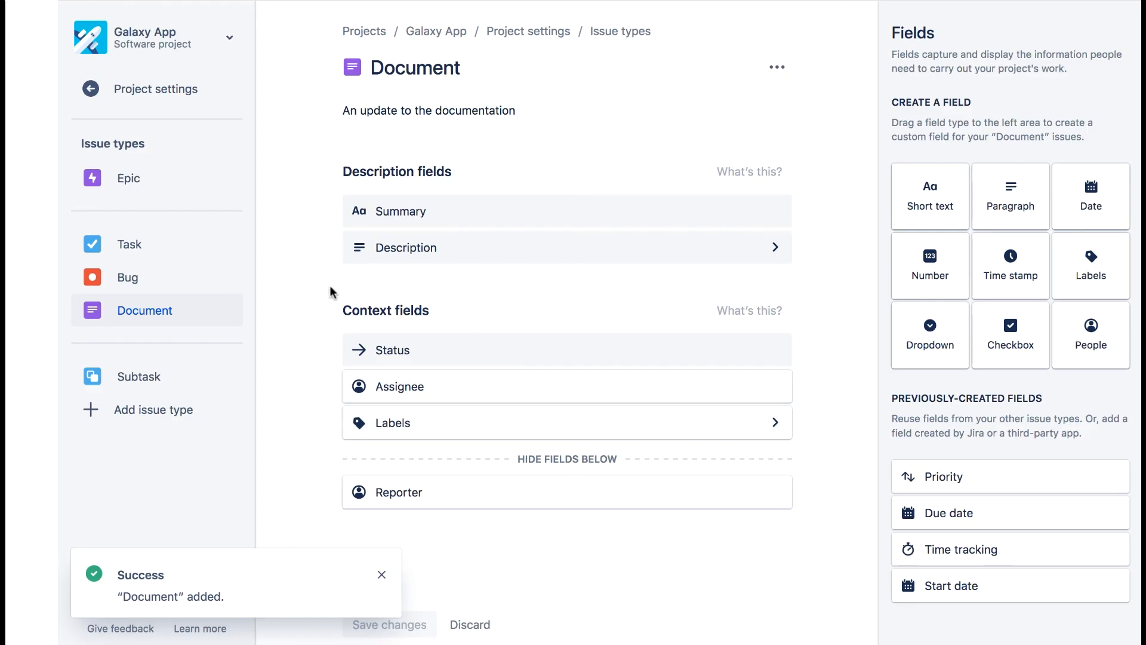